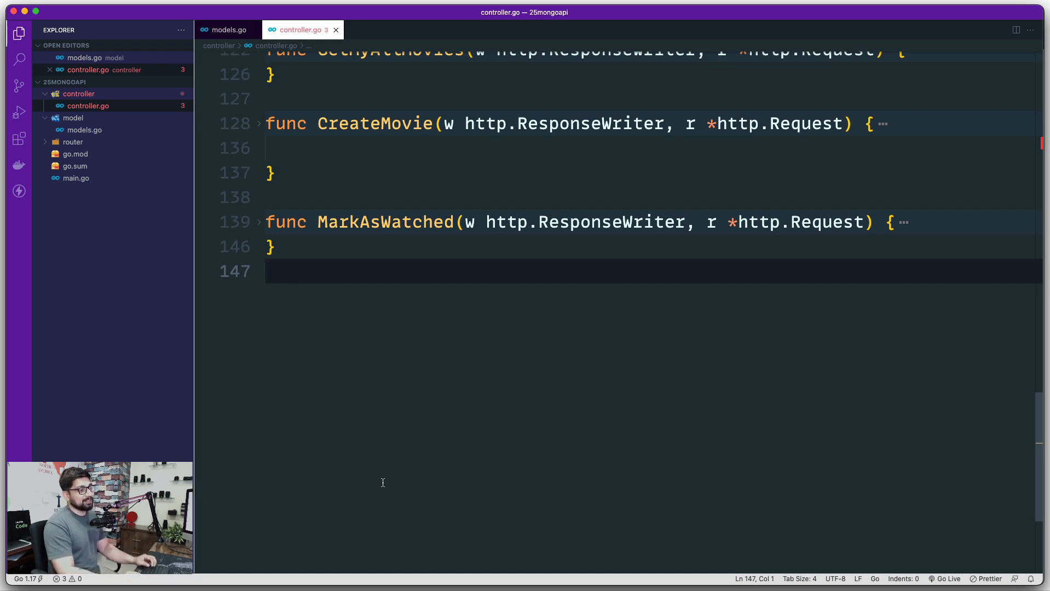
Declare func DeleteAMovie(w http.ResponseWriter, r *http.Request) below MarkAsWatched.
text(func)
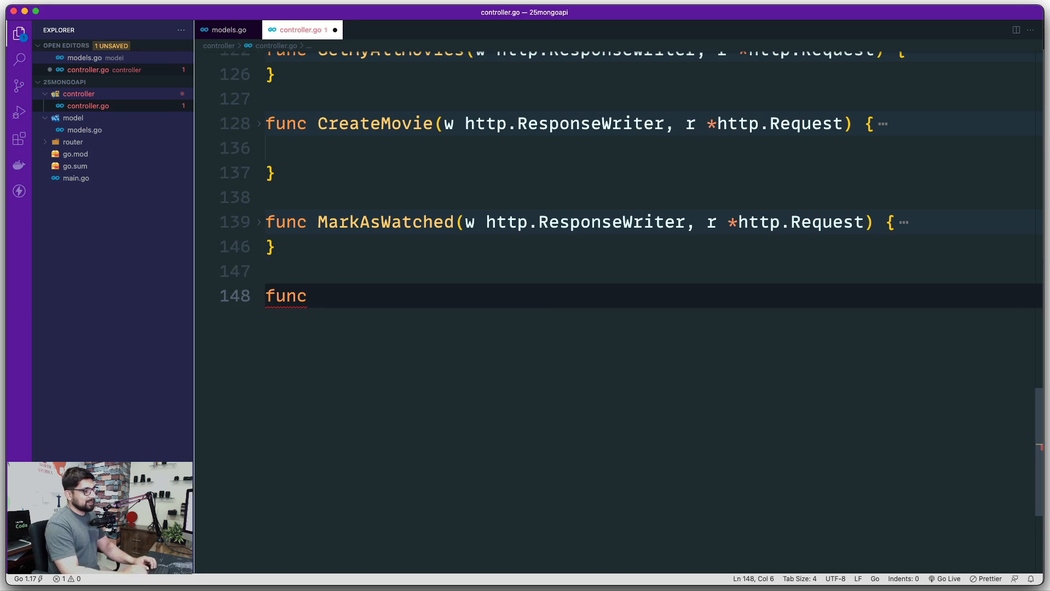
text(DeleteP)
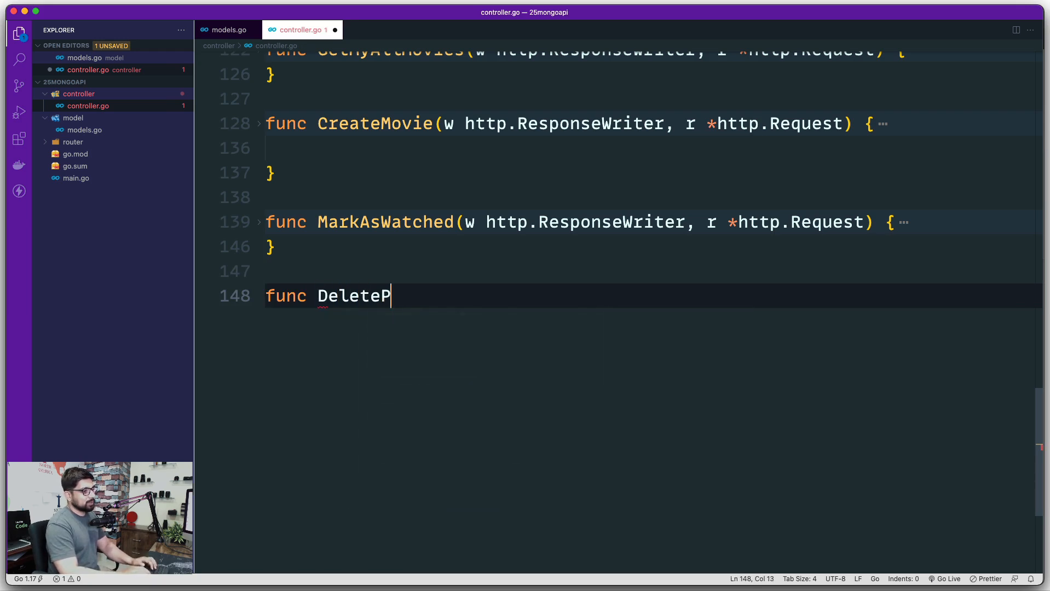
text(One)
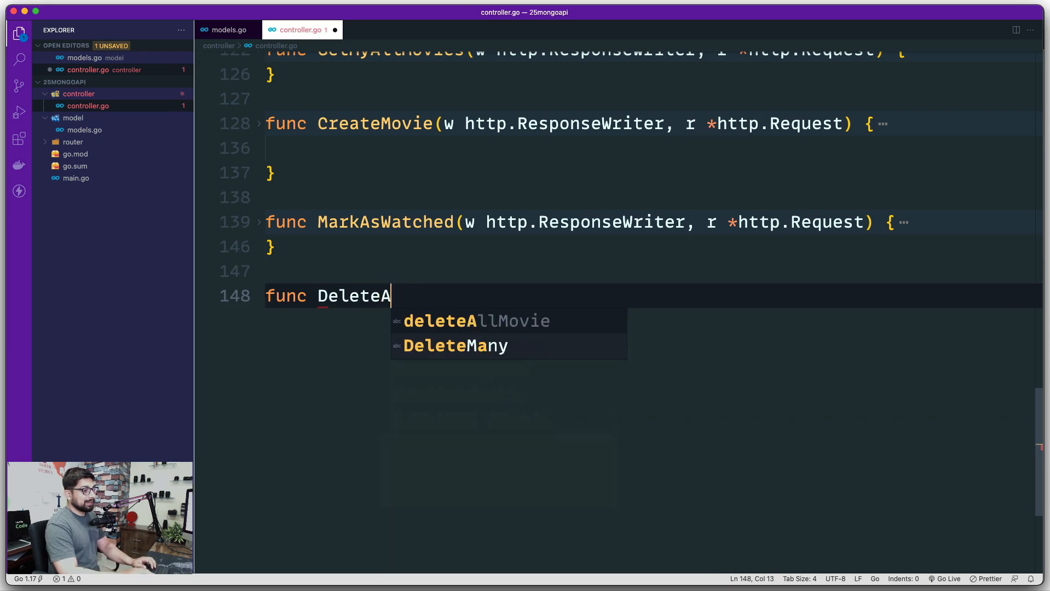
text(Movie)
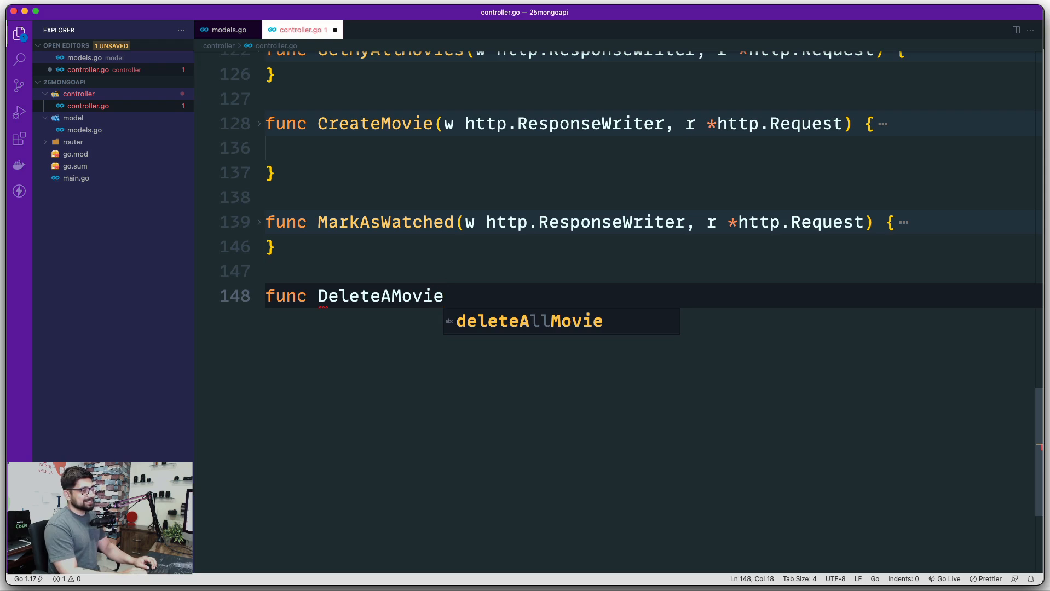
text(())
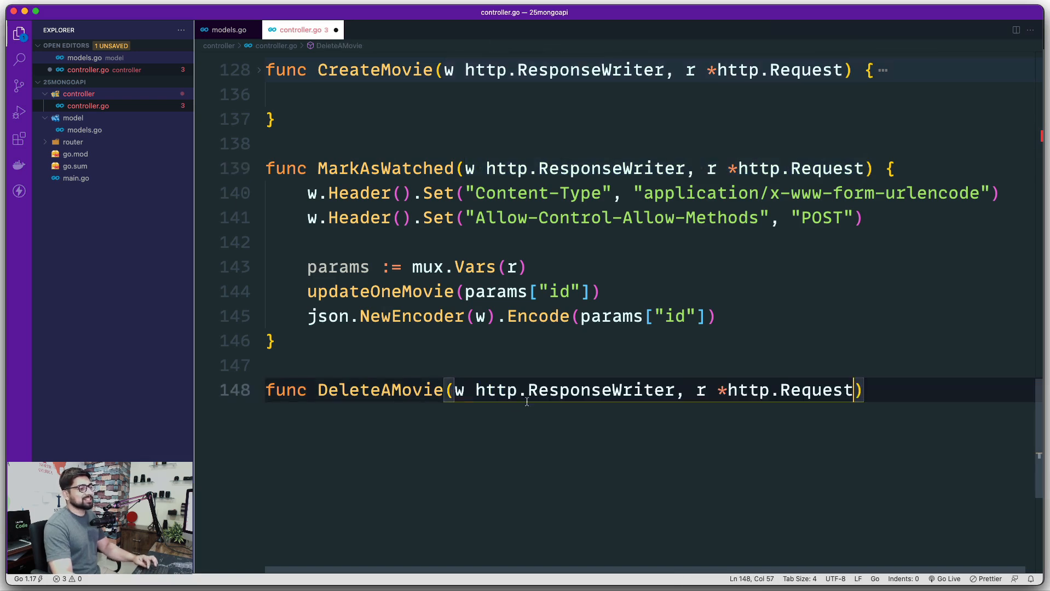
Change MarkAsWatched's allowed method to "PUT", give DeleteAMovie the two w.Header().Set lines, and fold MarkAsWatched.
scroll(down, 3)
text({)
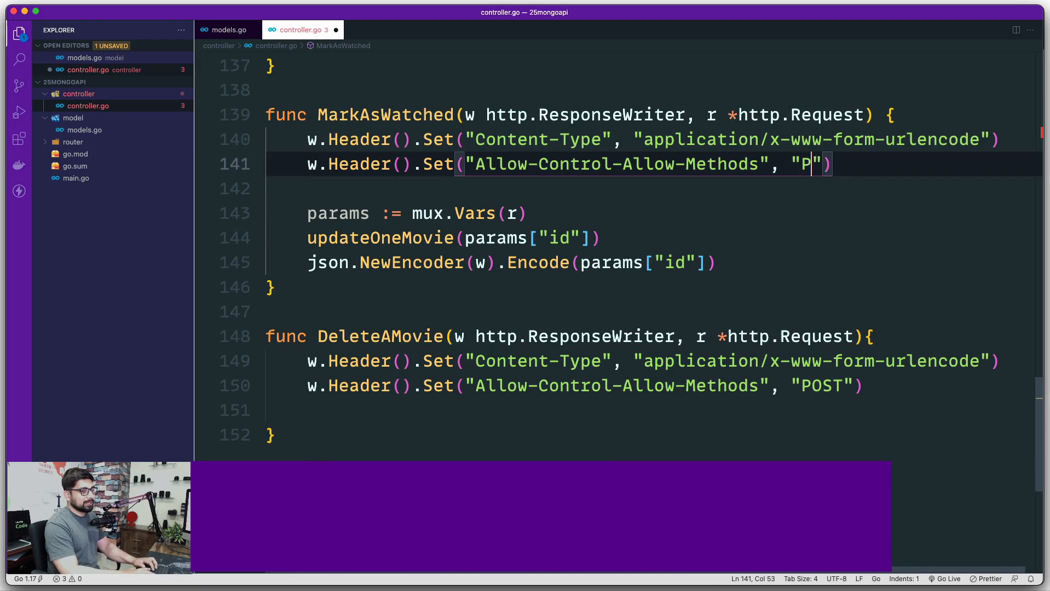
text(UT)
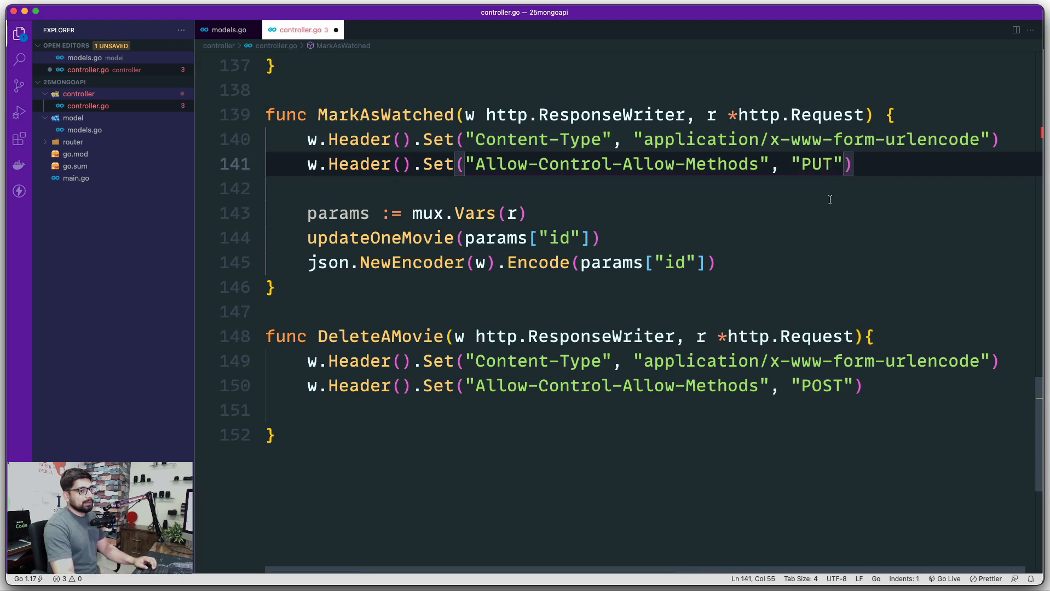
mouse_move(724, 222)
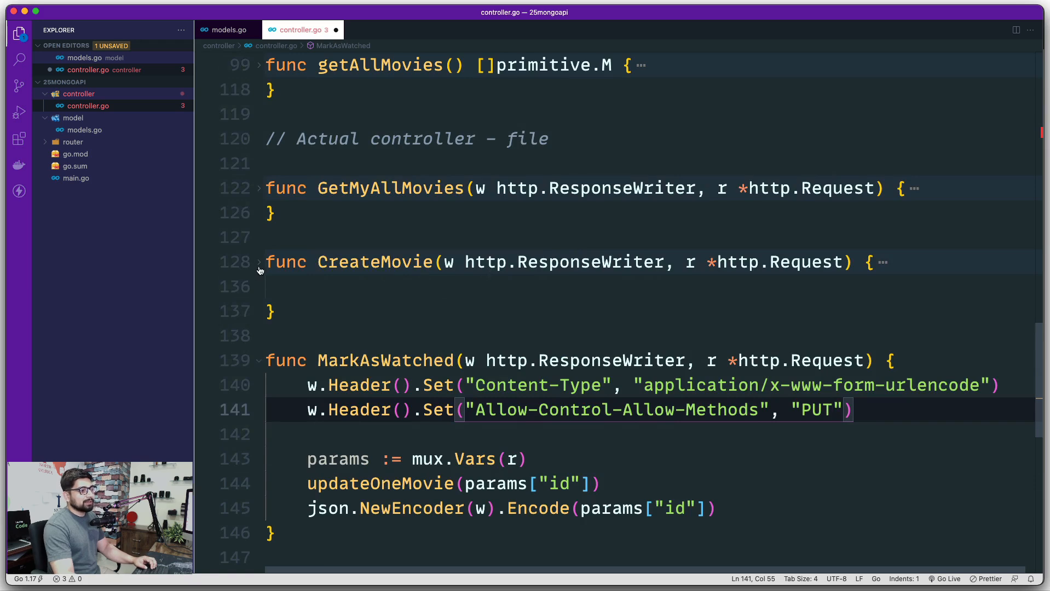
scroll(down, 3)
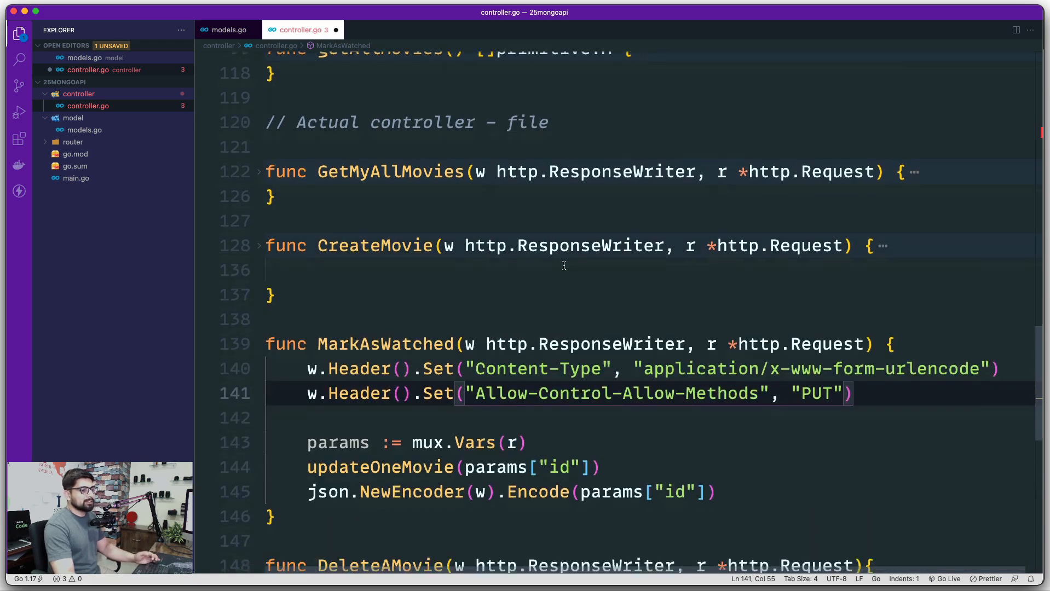
scroll(down, 3)
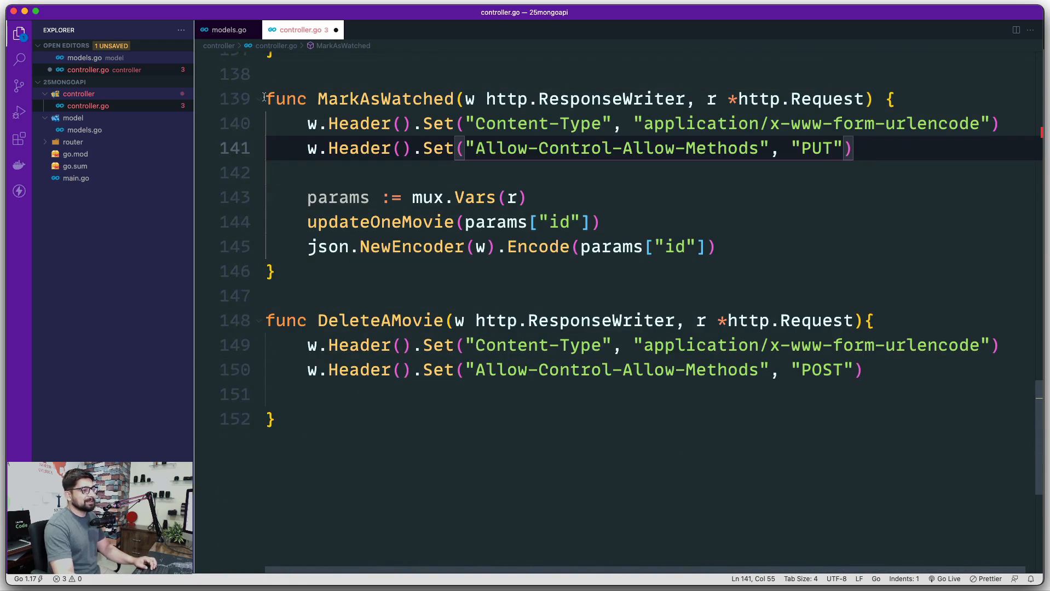
click(257, 99)
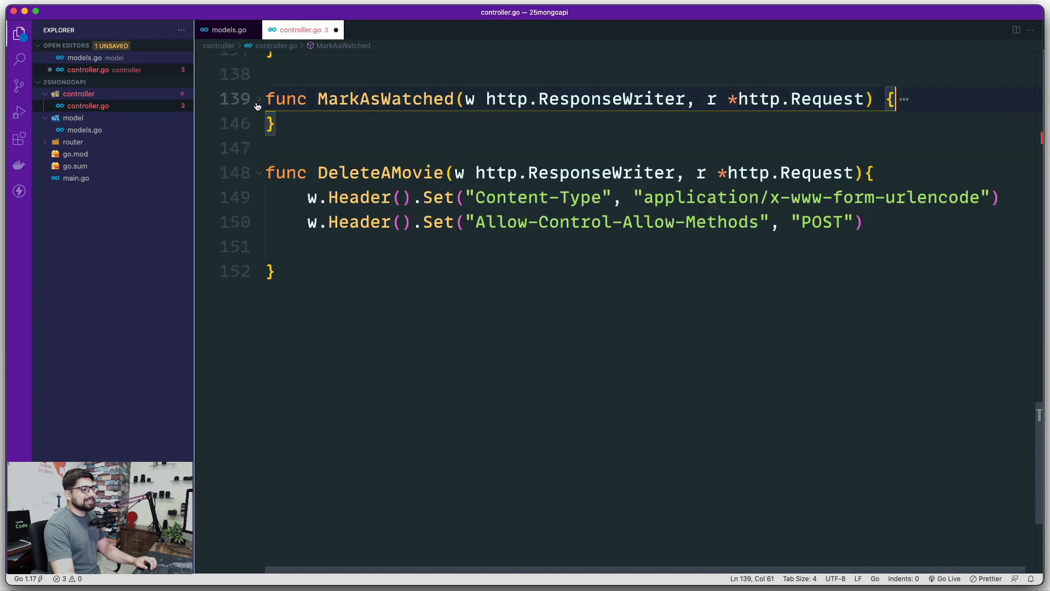
mouse_move(935, 260)
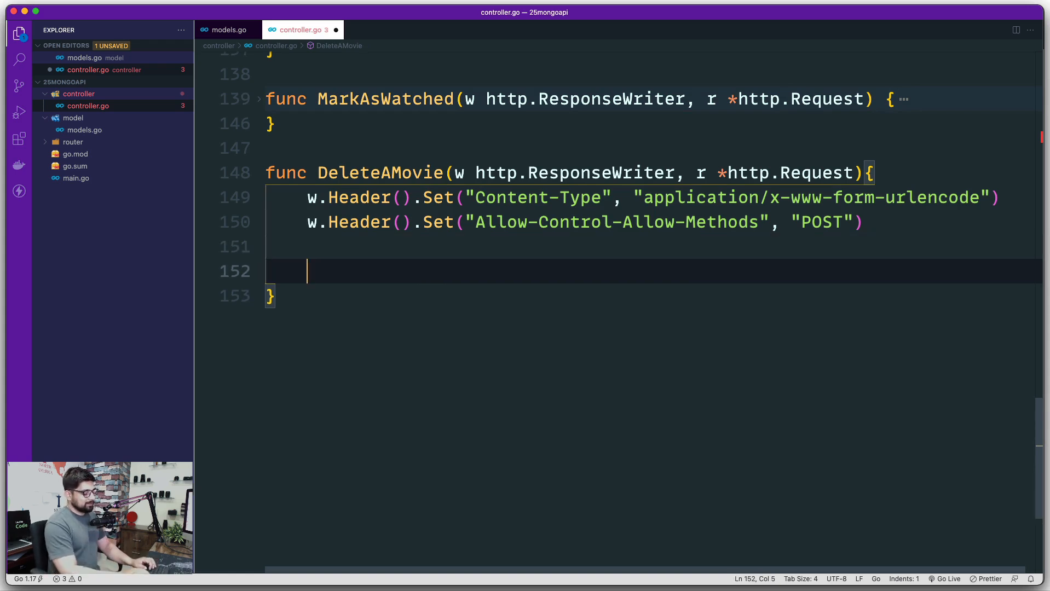
Read the route variables into params := mux.Vars(r) inside DeleteAMovie.
text(params =)
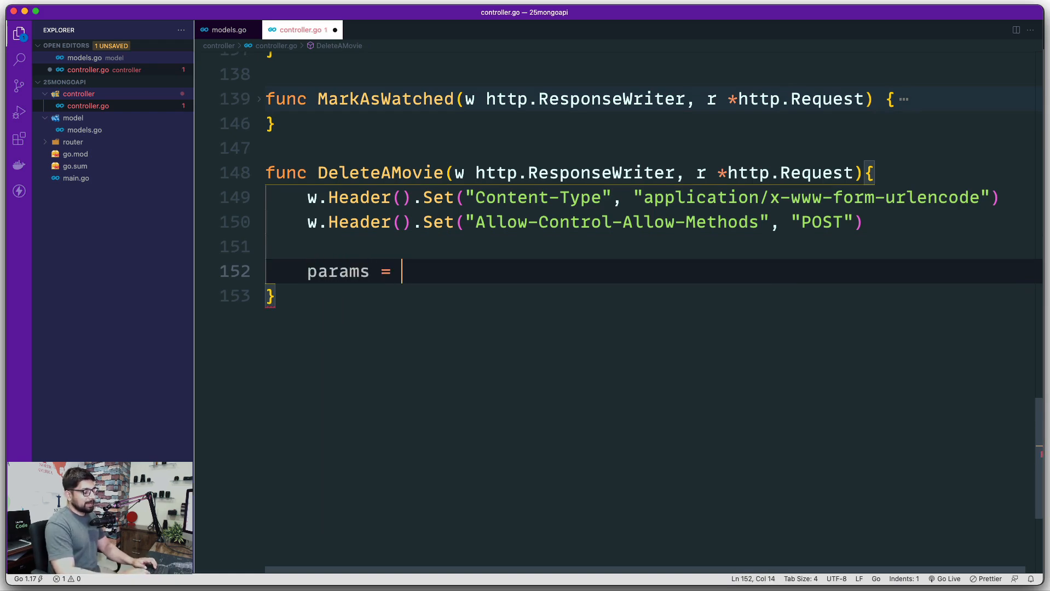
text(:)
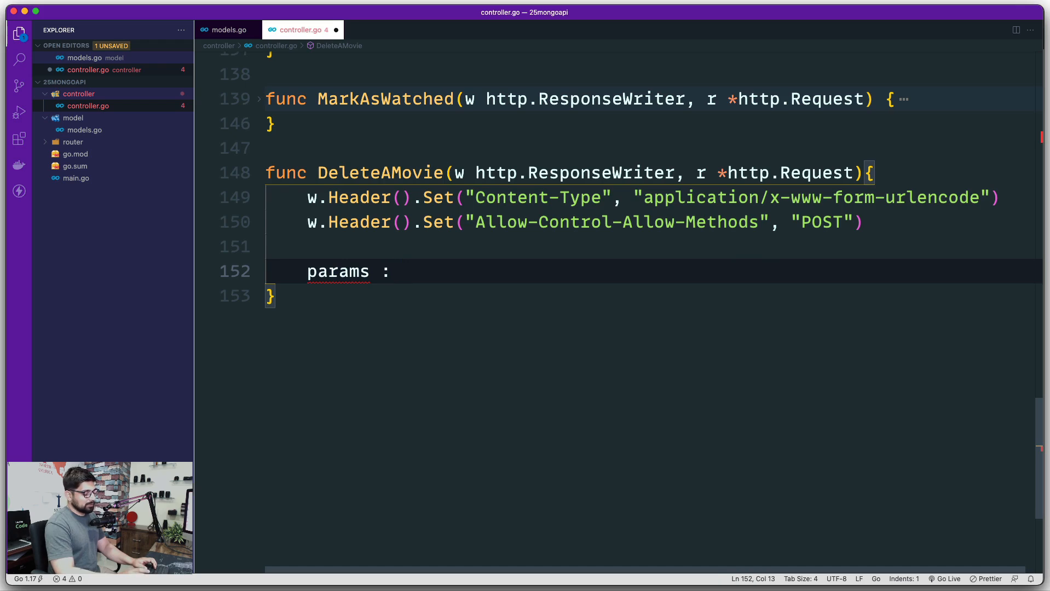
text(:= mux.Vars()
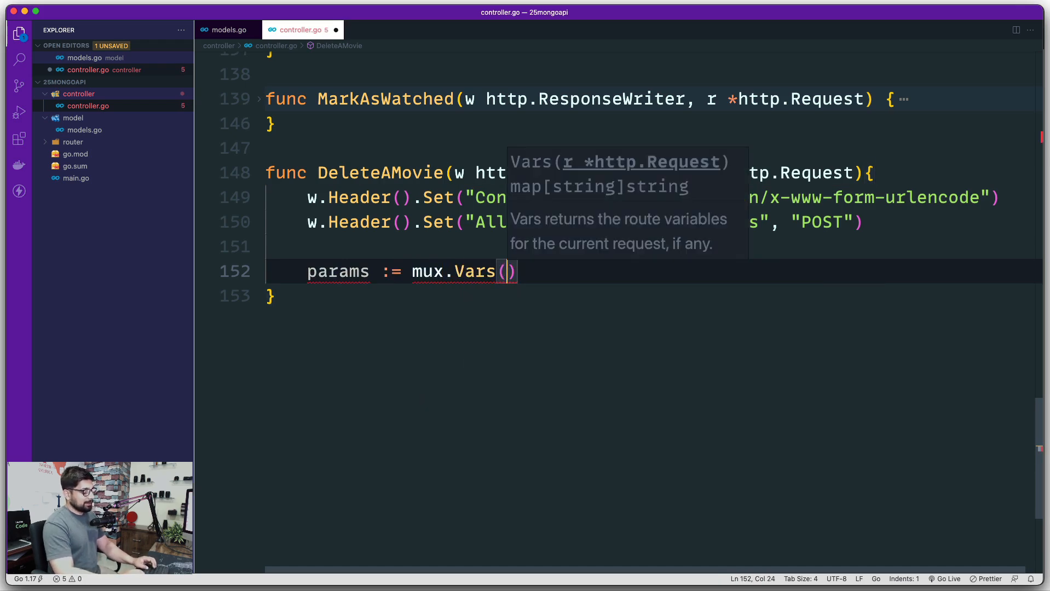
text(r)
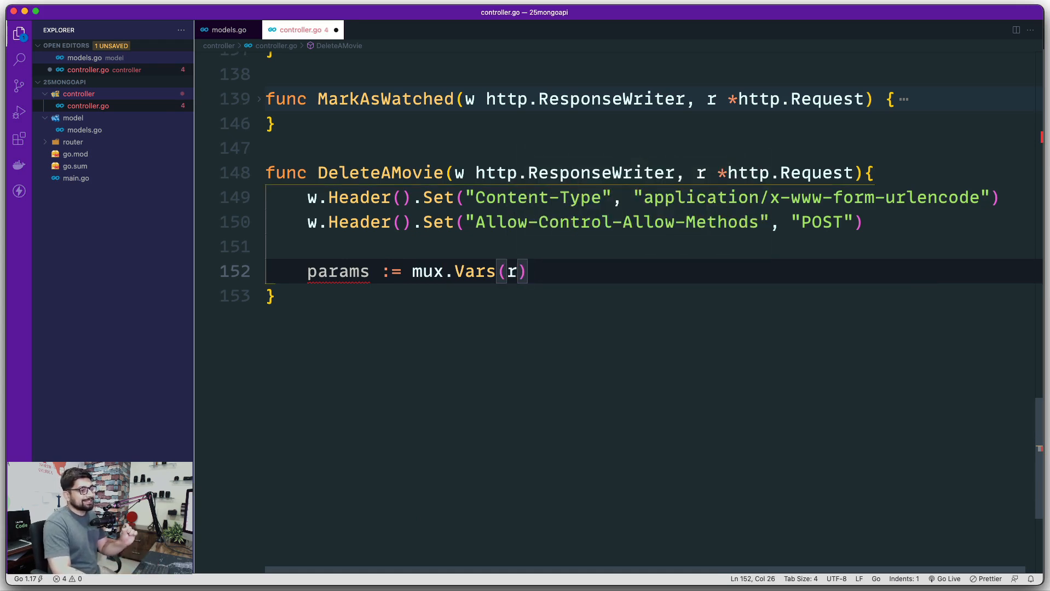
key(Enter)
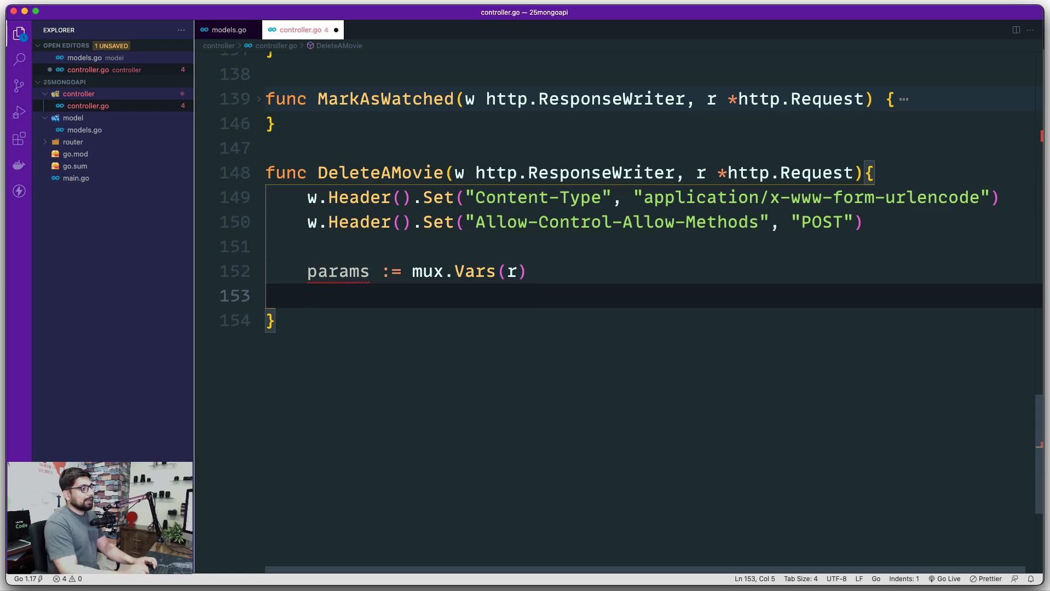
Call deleteOneMovie(params["id"]) on the next line.
text(deleteOneMovie()
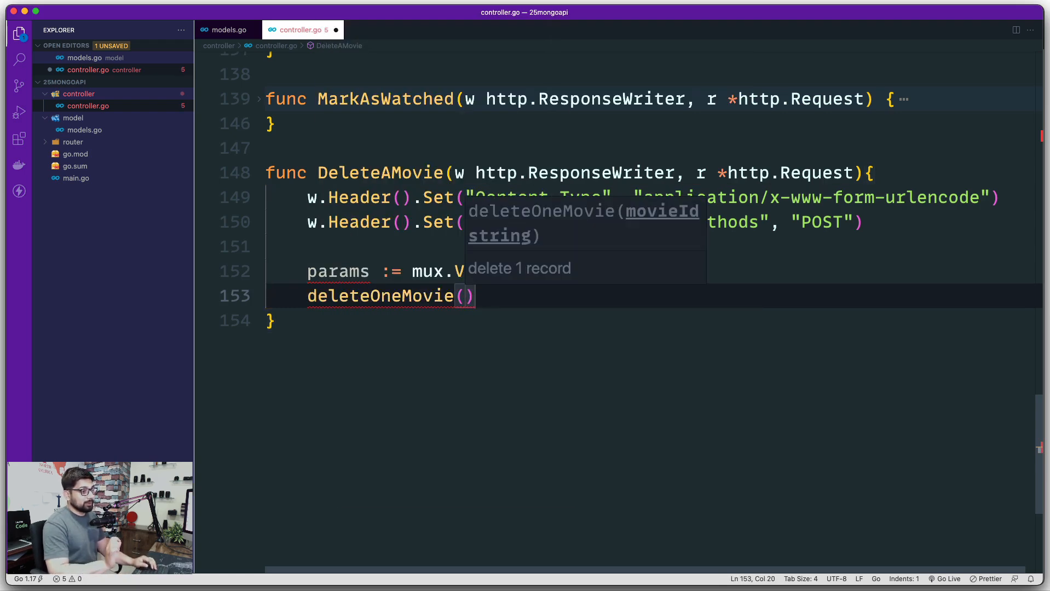
text(params[)
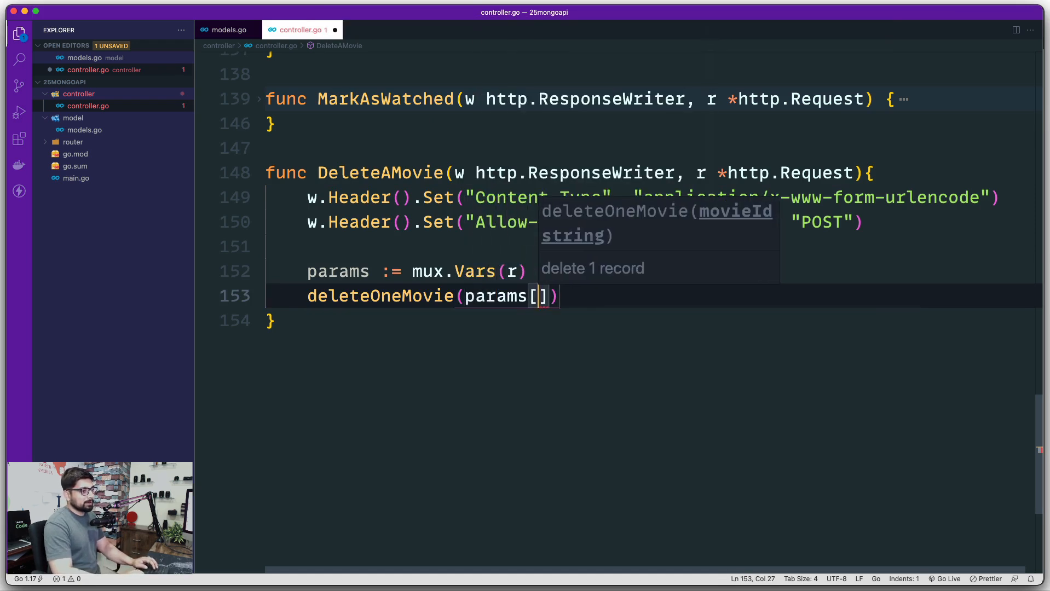
text("i)
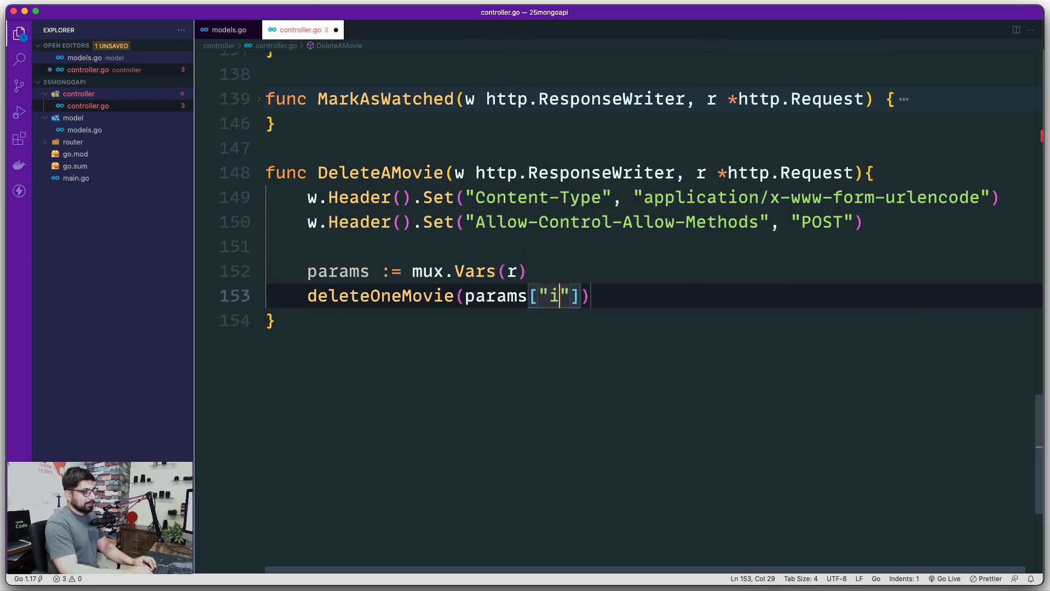
text(d)
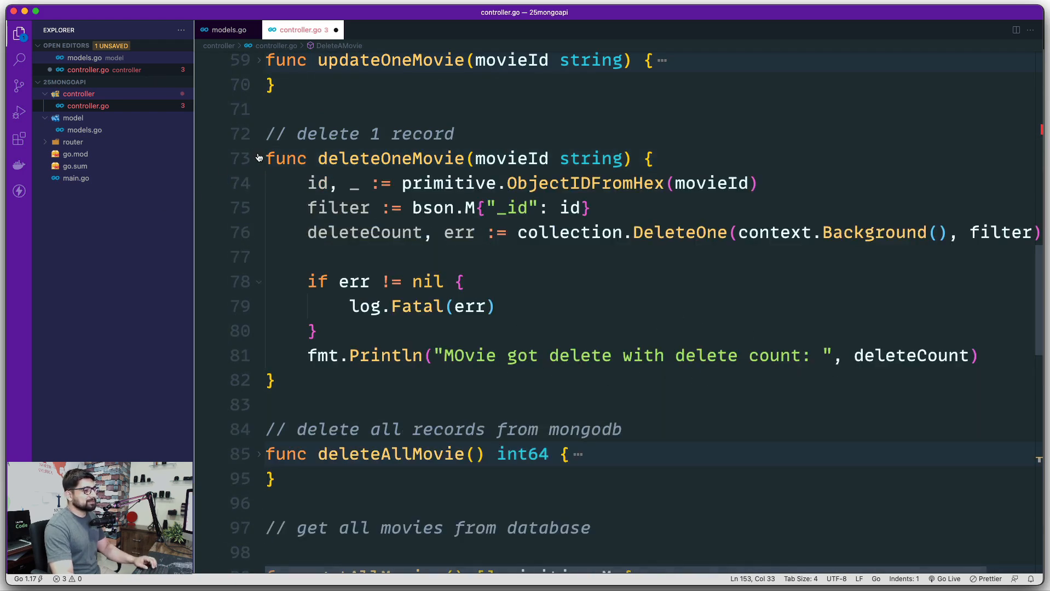
Respond with json.NewEncoder(w).Encode(params["id"]) at the end of DeleteAMovie.
scroll(down, 3)
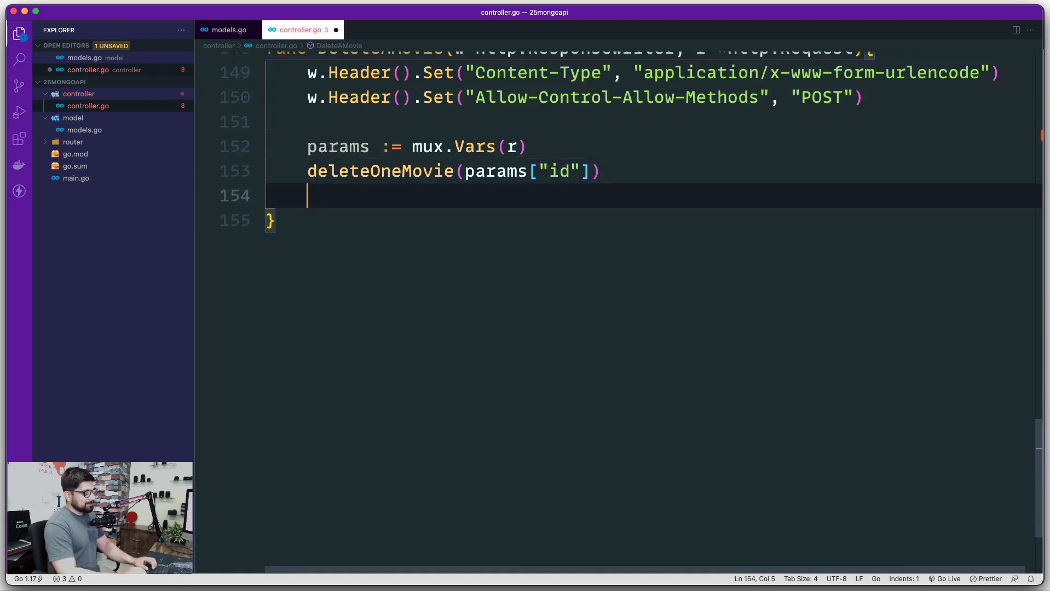
text(json)
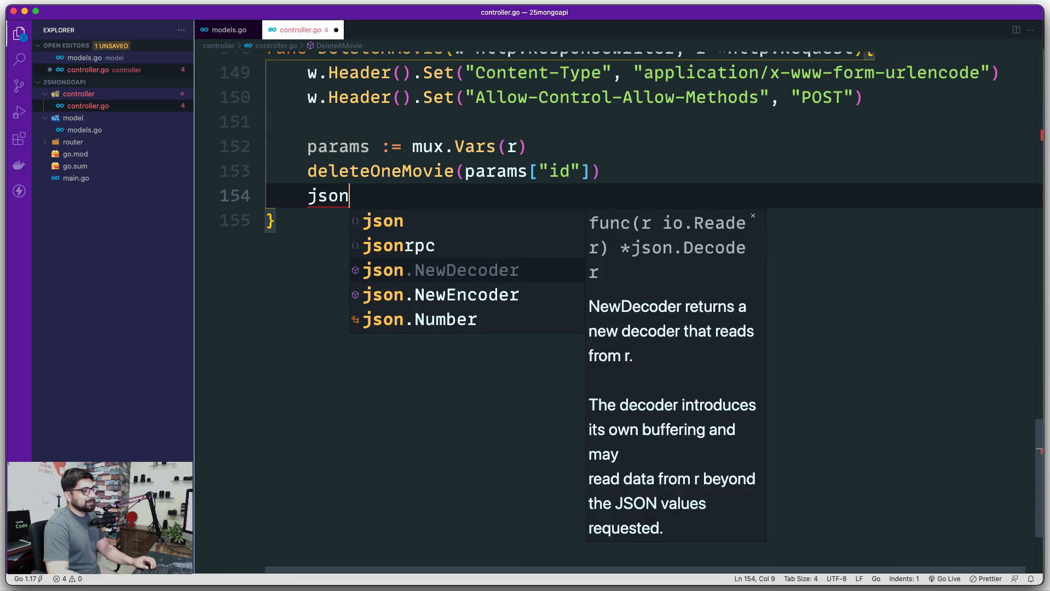
text(.NewEncoder()
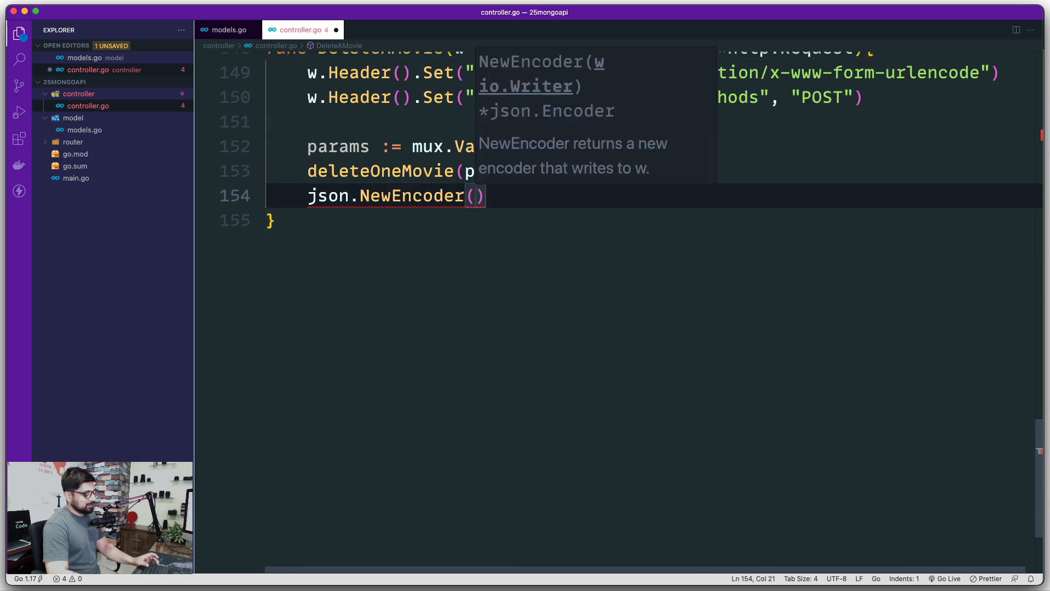
text(w)>e)
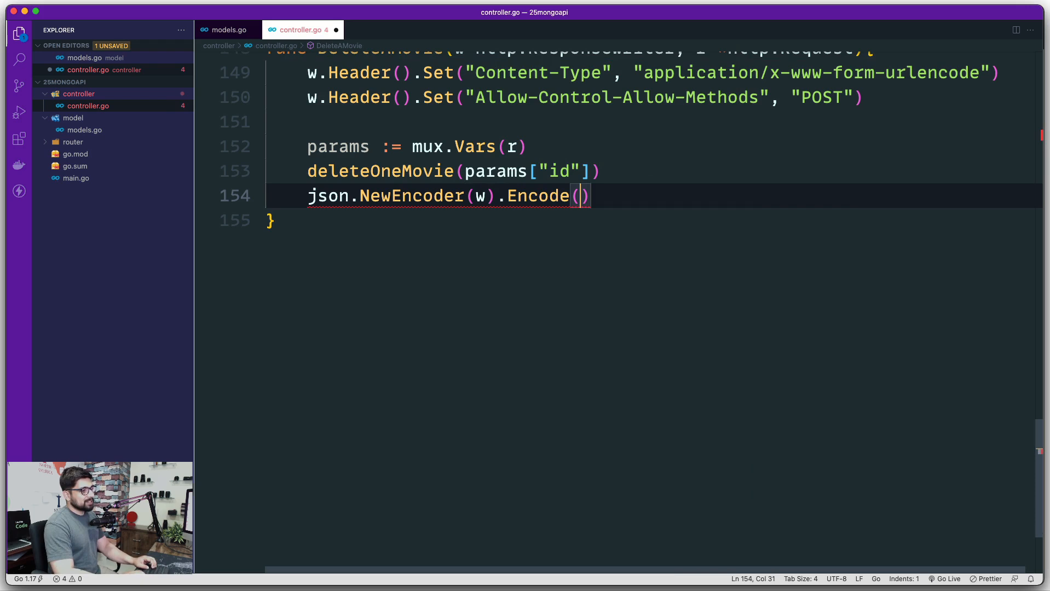
text(params[)
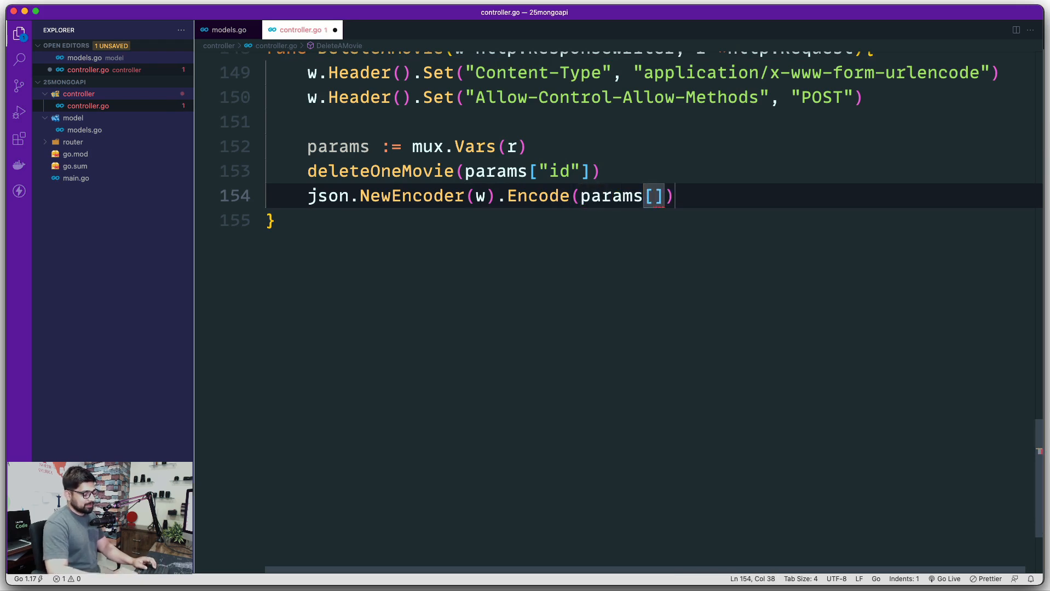
text("id")
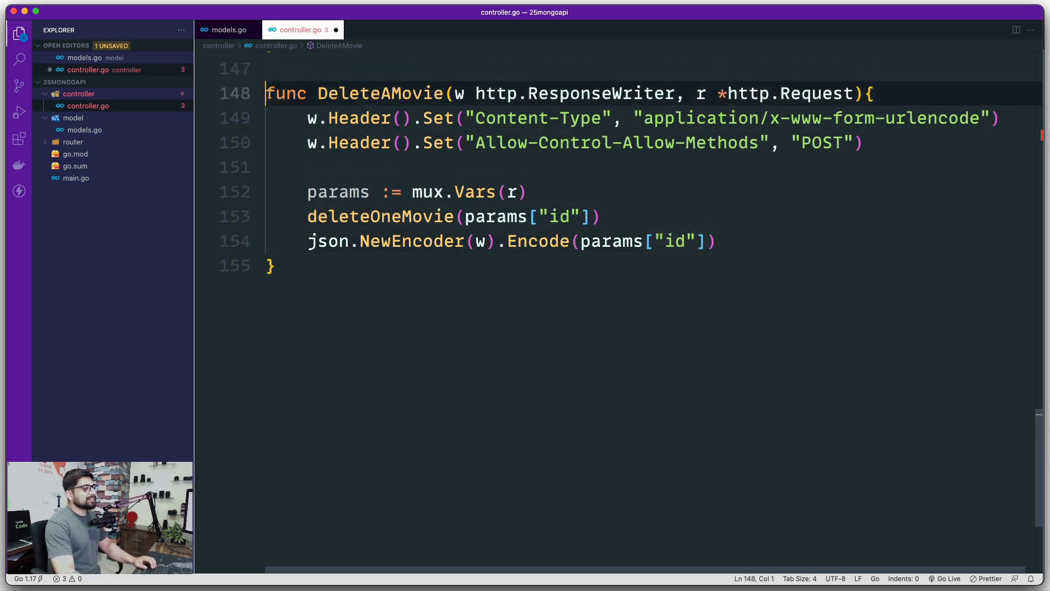
Duplicate DeleteAMovie below itself and rename the copy DeleteAllMovies.
drag(266, 93, 275, 266)
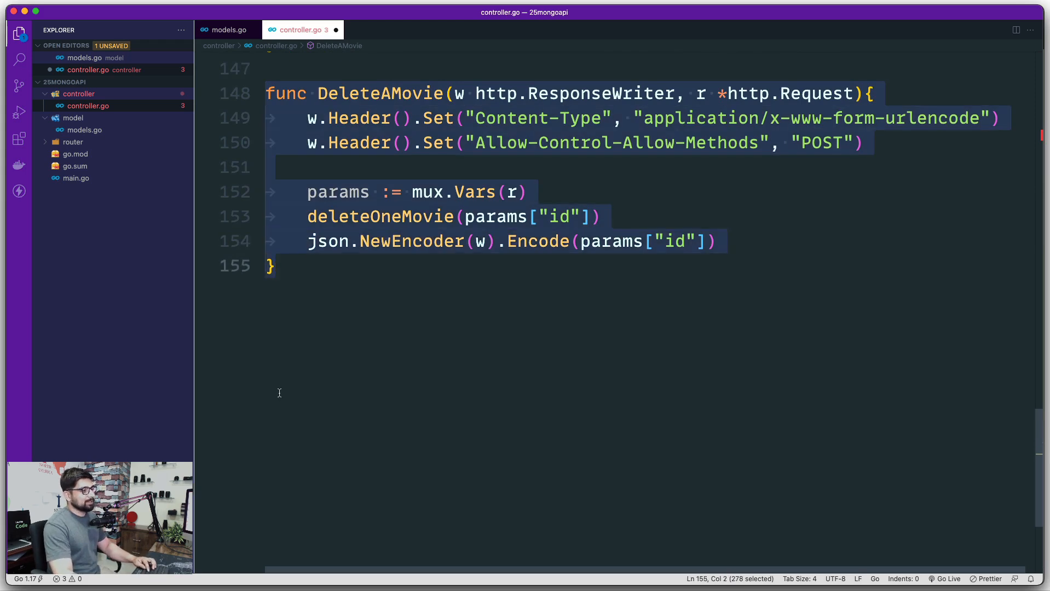
key(cmd+v)
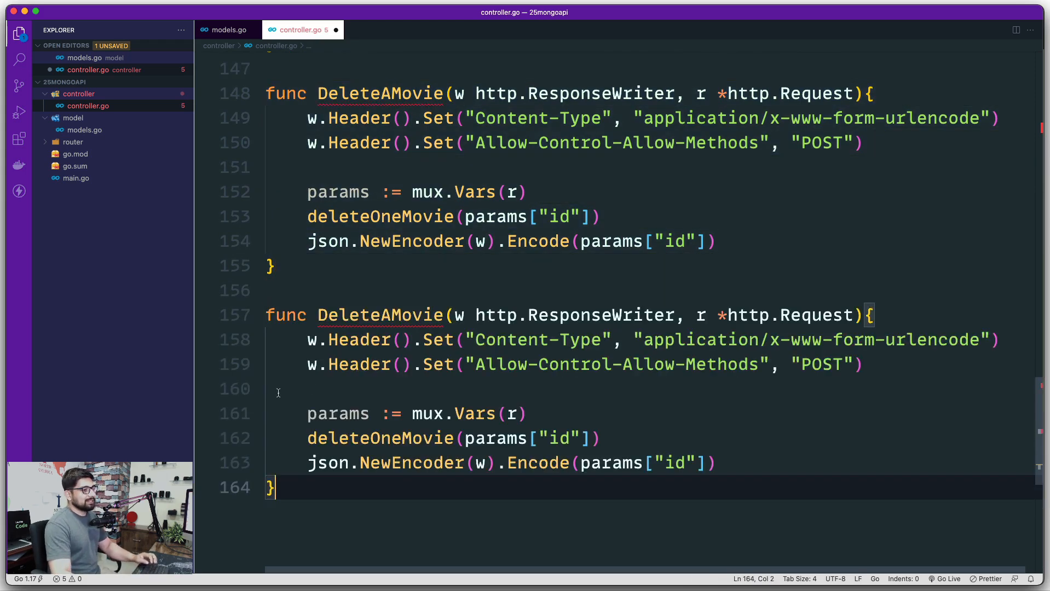
double_click(380, 314)
text(ll)
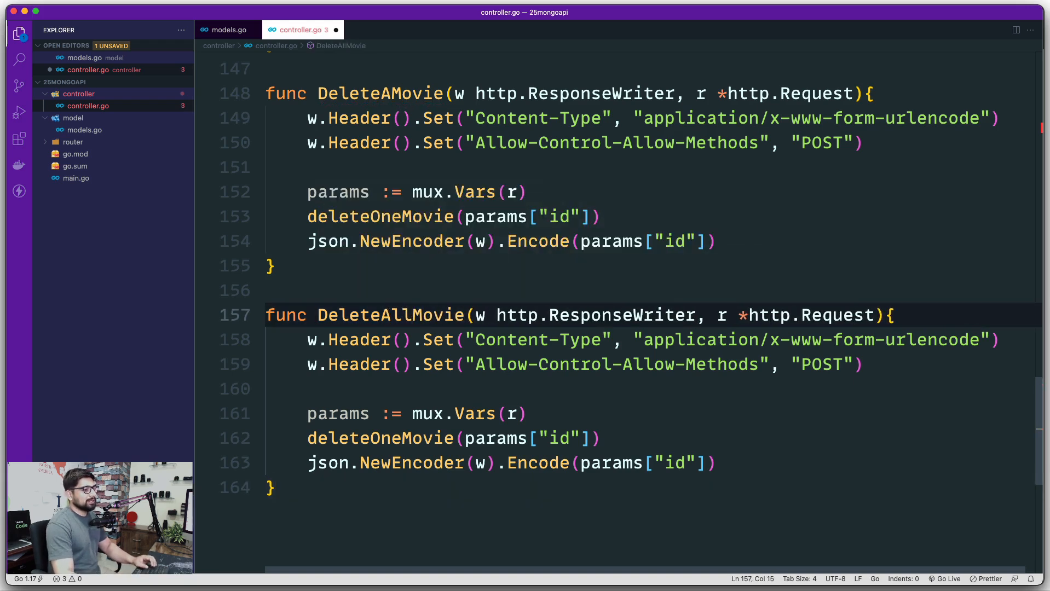
text(s)
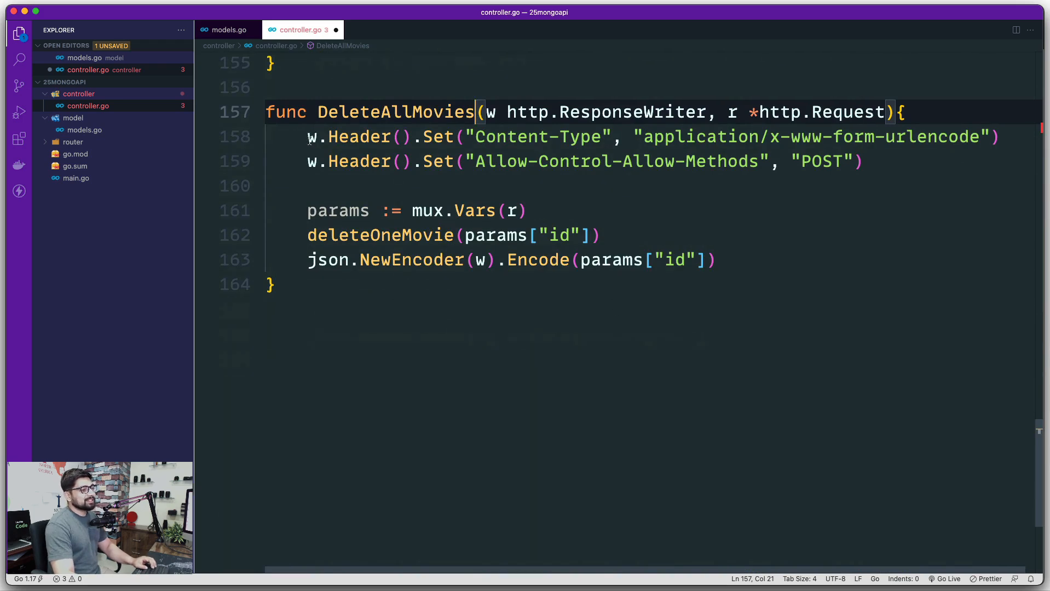
Change the Allow-Control-Allow-Methods header from "POST" to "DELETE" in both handlers.
text(DE)
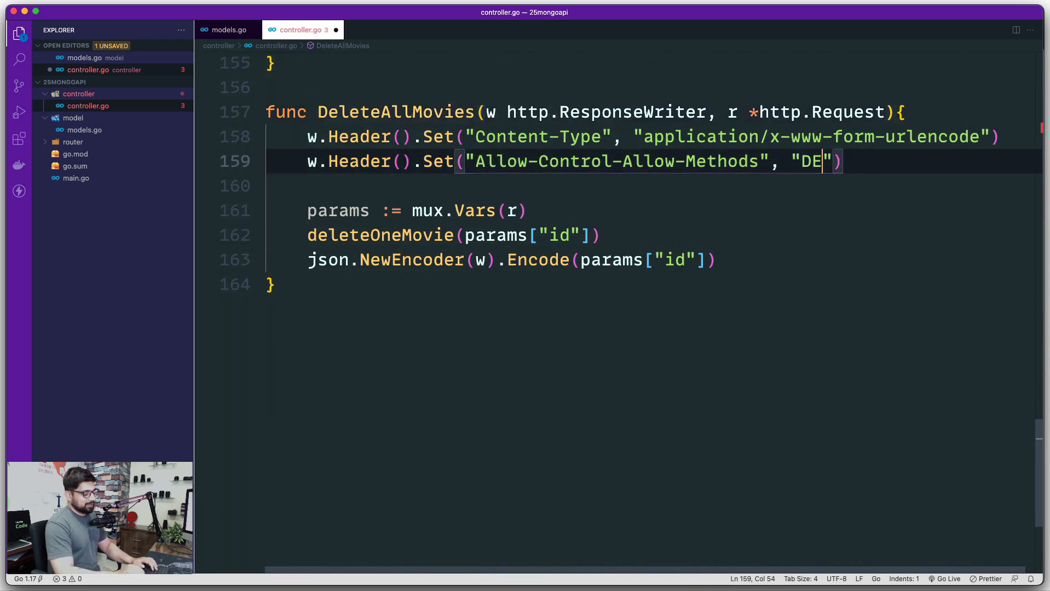
text(LETE)
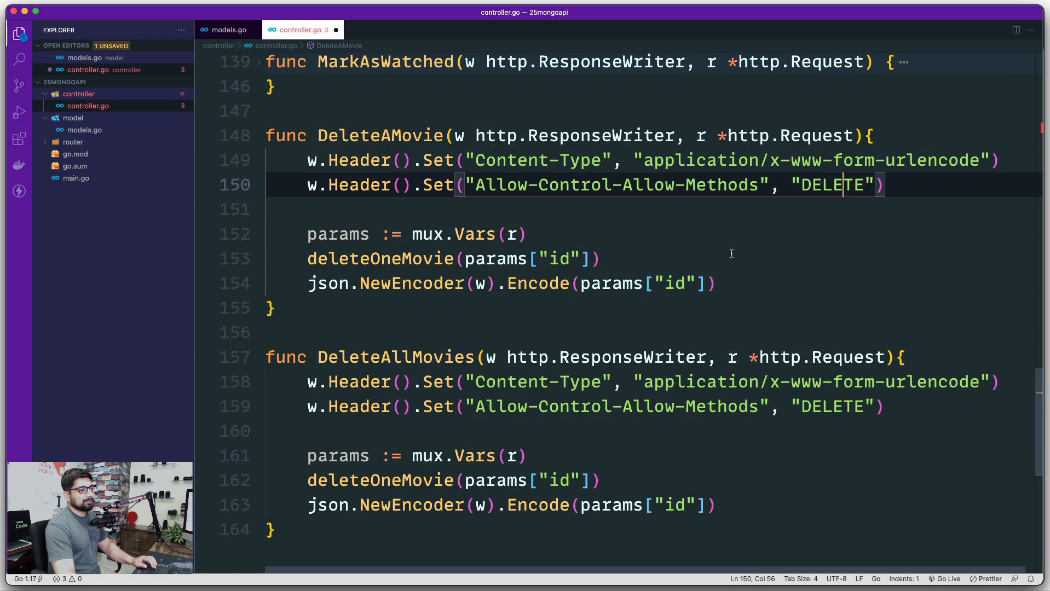
scroll(down, 3)
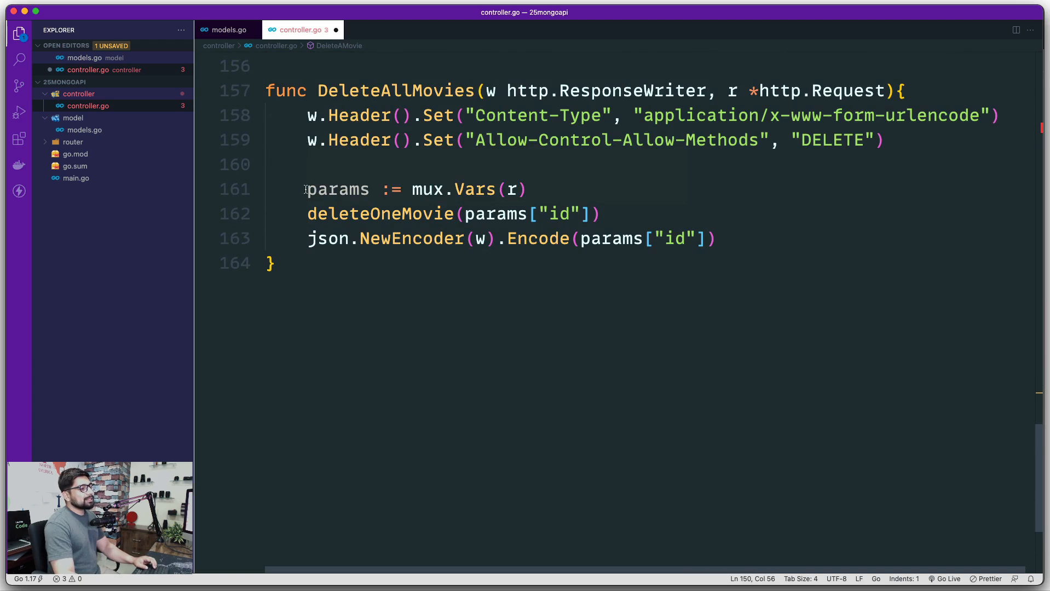
Replace the params lines with count := deleteAllMovie(), encode count as the JSON response, and save controller.go.
drag(308, 189, 601, 214)
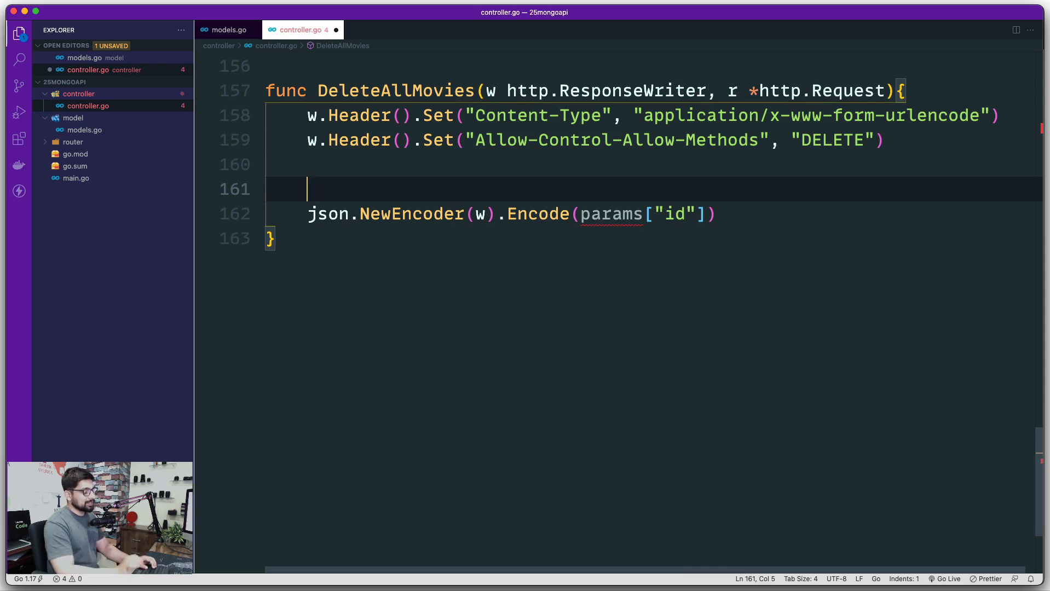
text(deleteAllMovie()
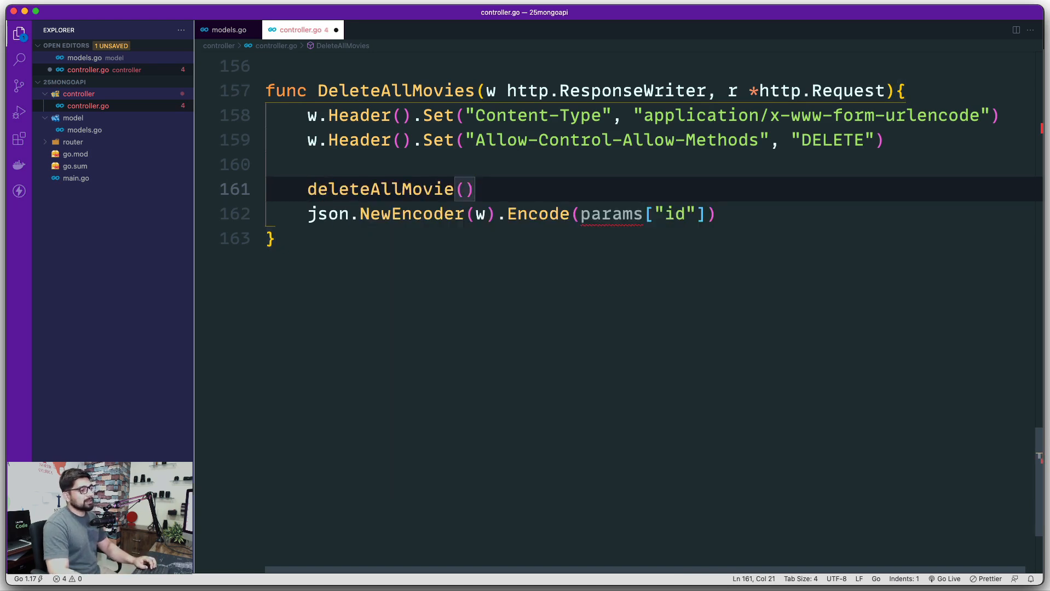
text(count)
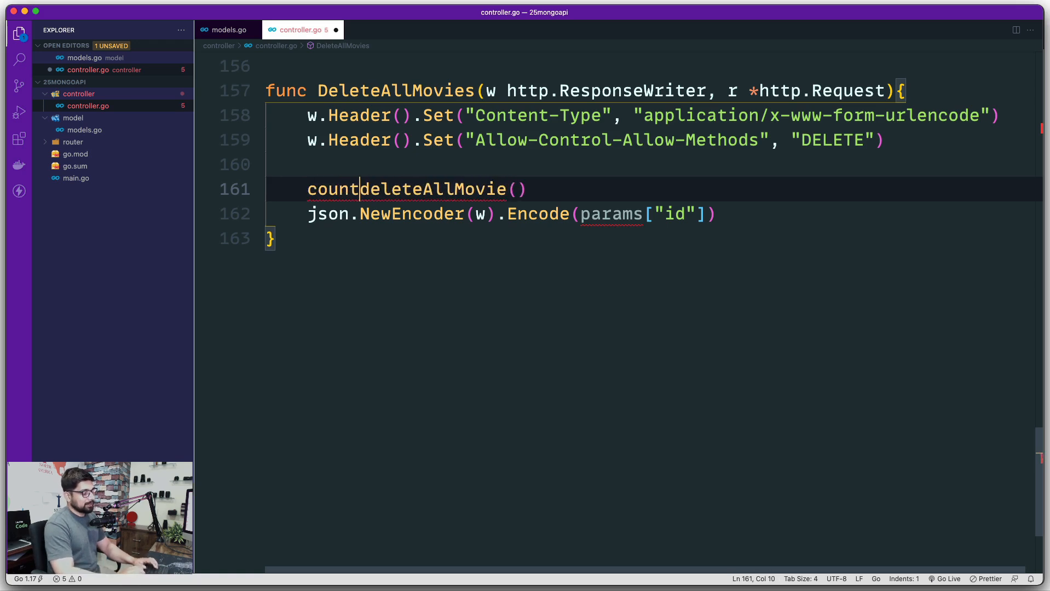
text(:=)
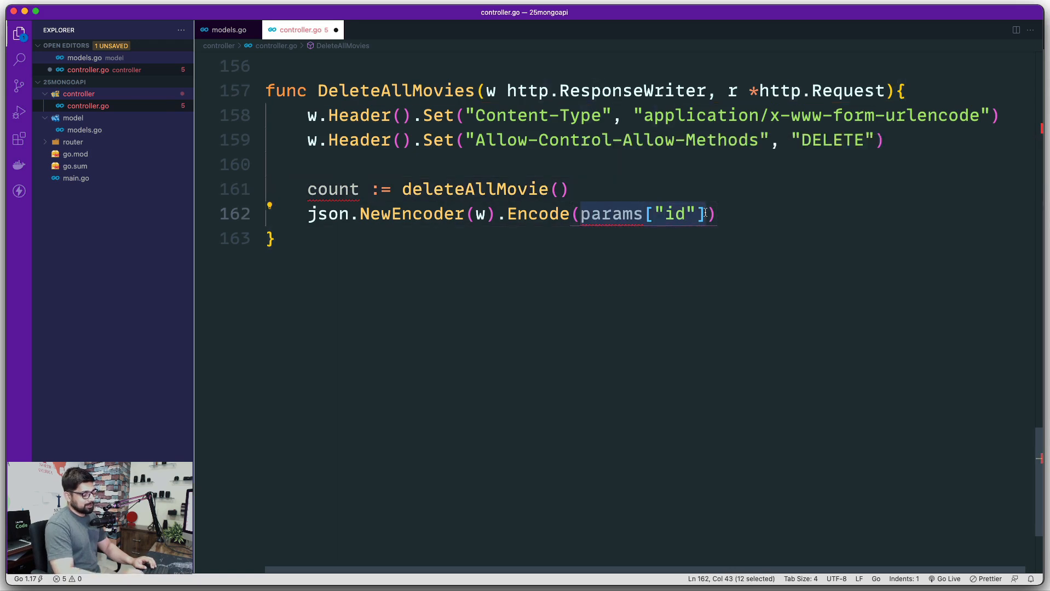
text(count)
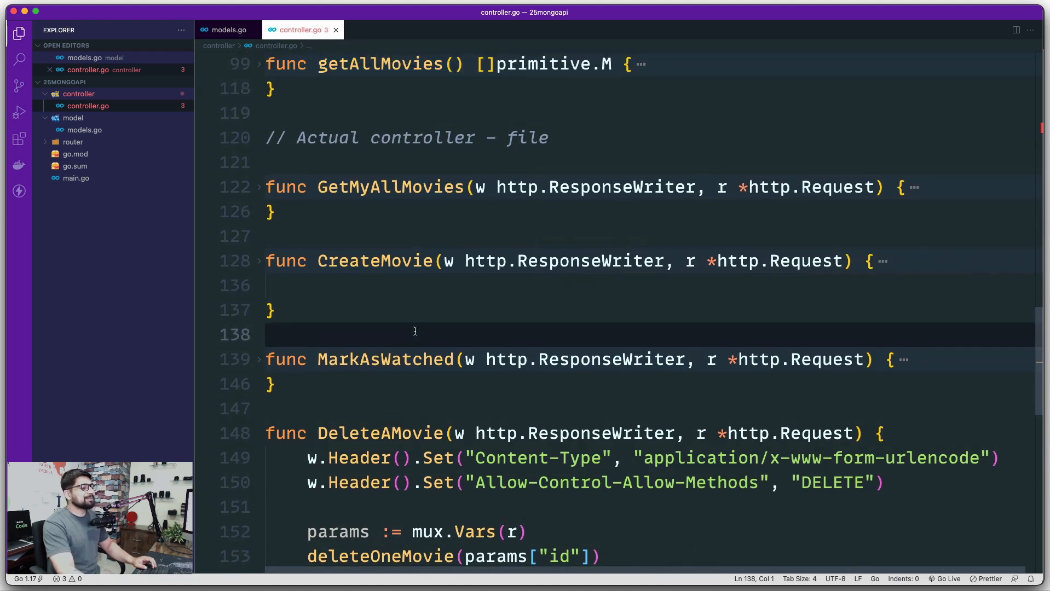
scroll(down, 3)
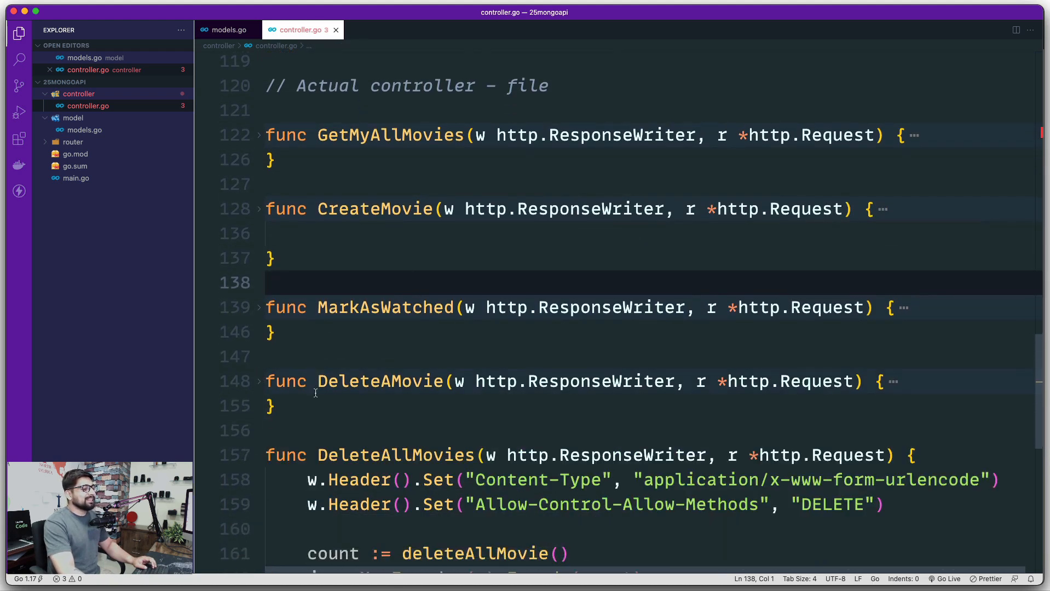